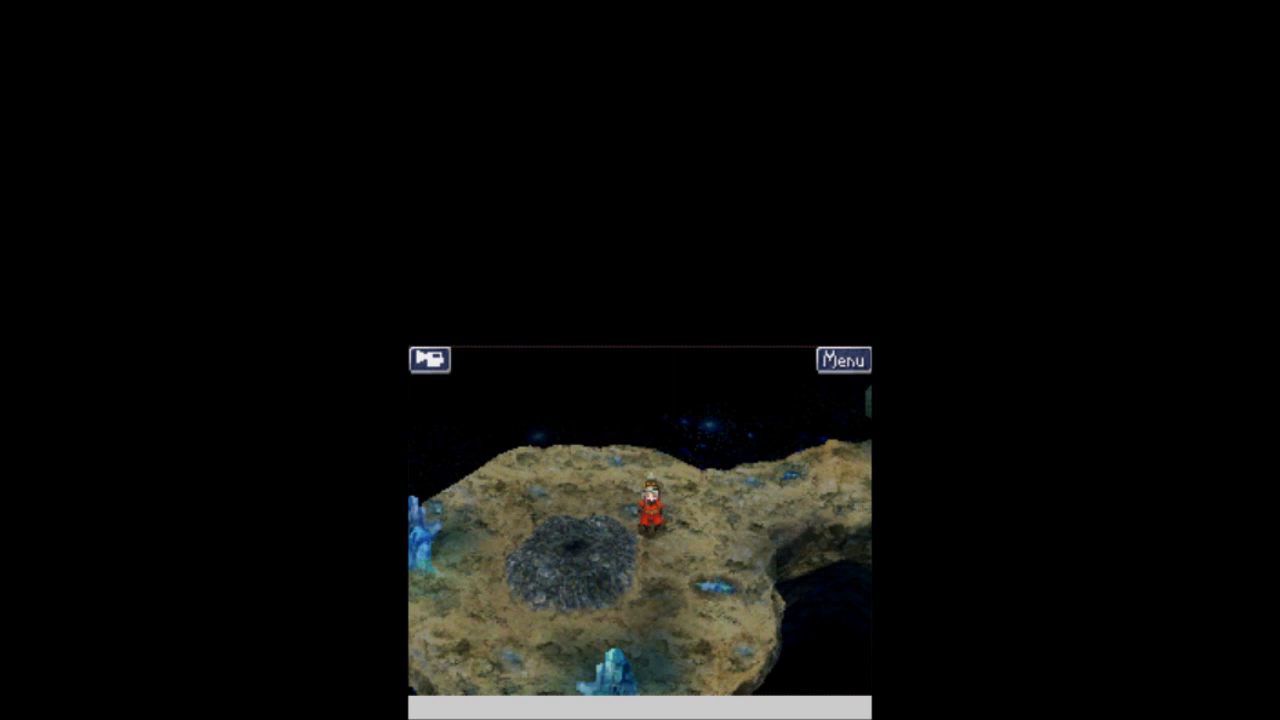
Walk the party across the cavern ledge past the dark pit into an encounter.
click(844, 360)
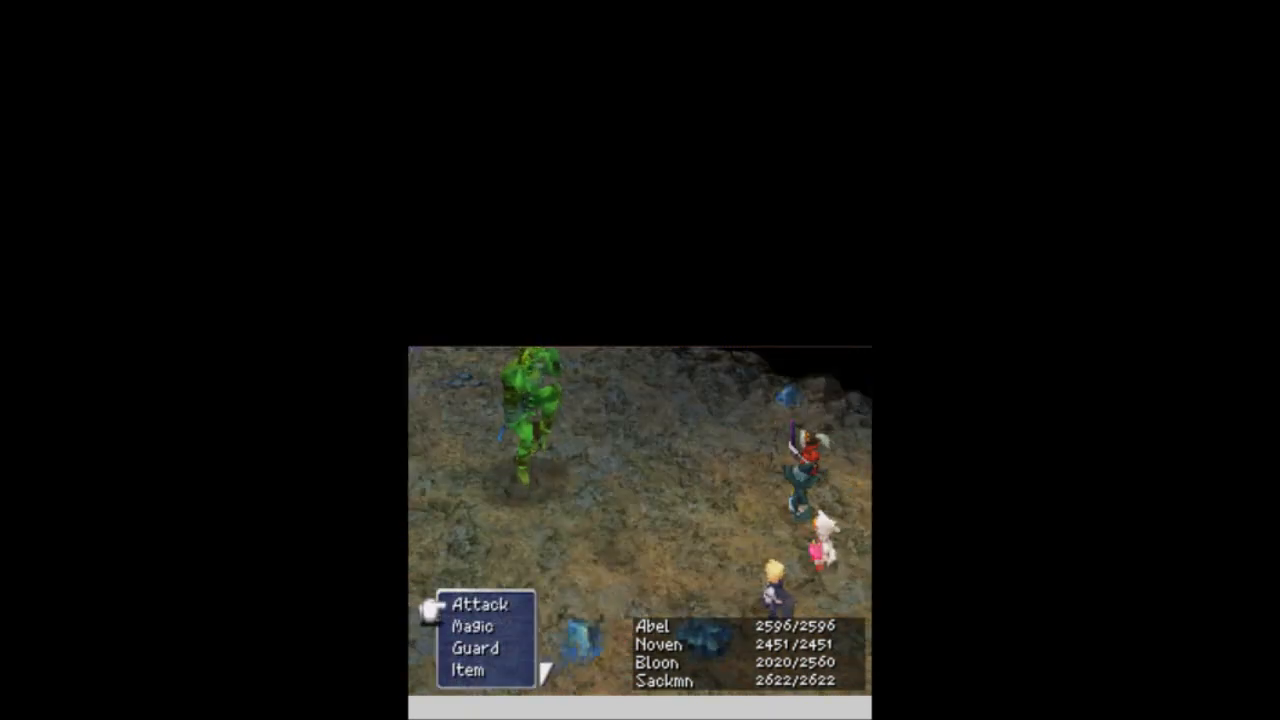
Issue battle commands against the green monster until the fight is won.
click(468, 624)
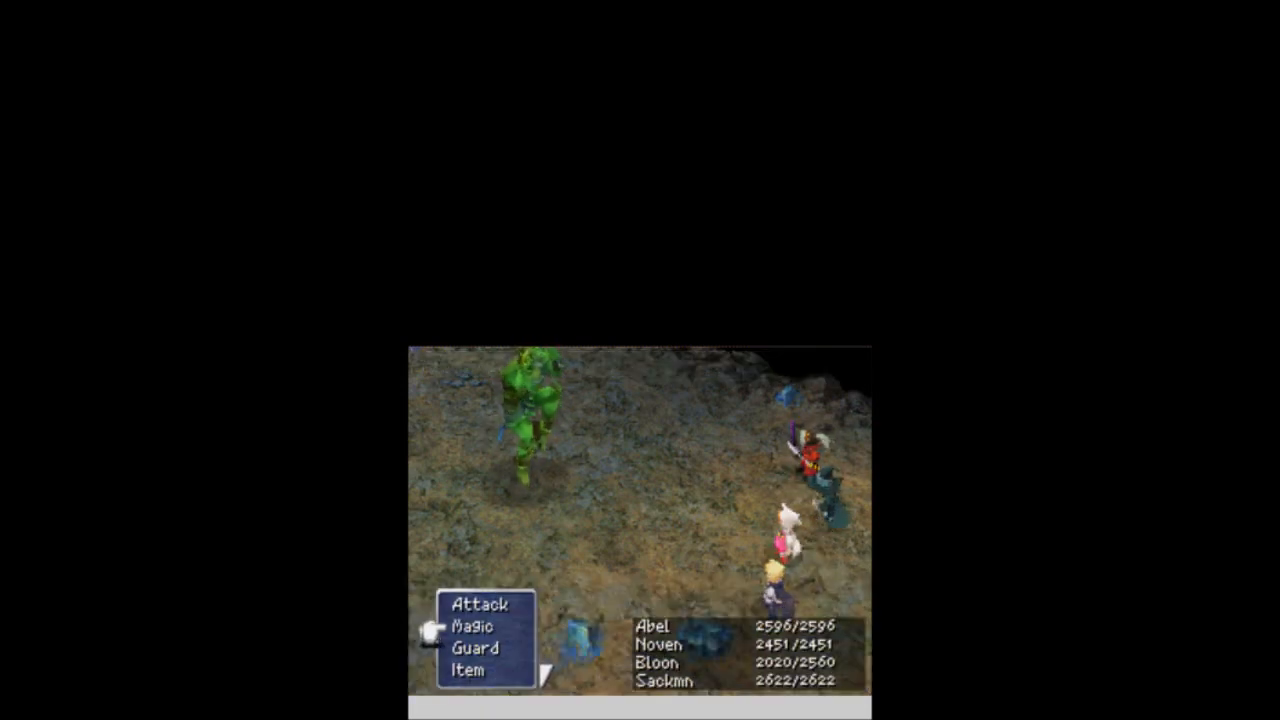
click(476, 624)
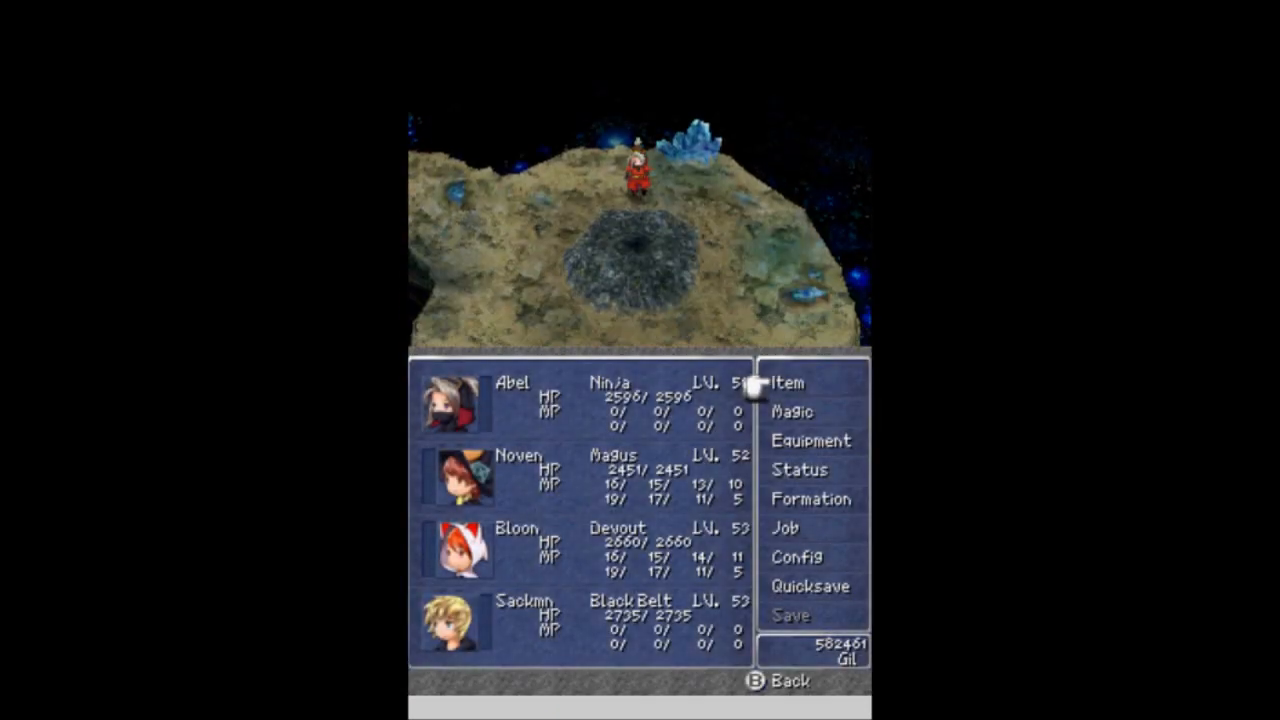
View Abel's equipment screen showing his Masamune and Genji gear.
click(812, 440)
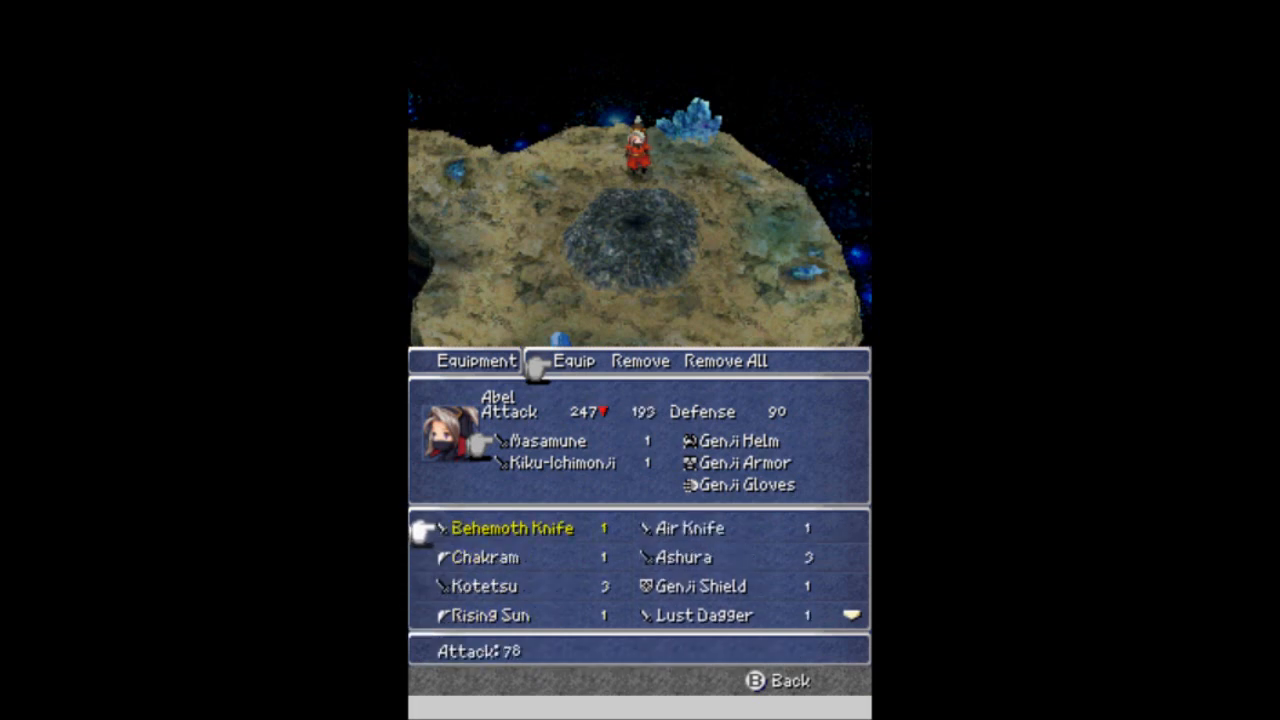
click(758, 680)
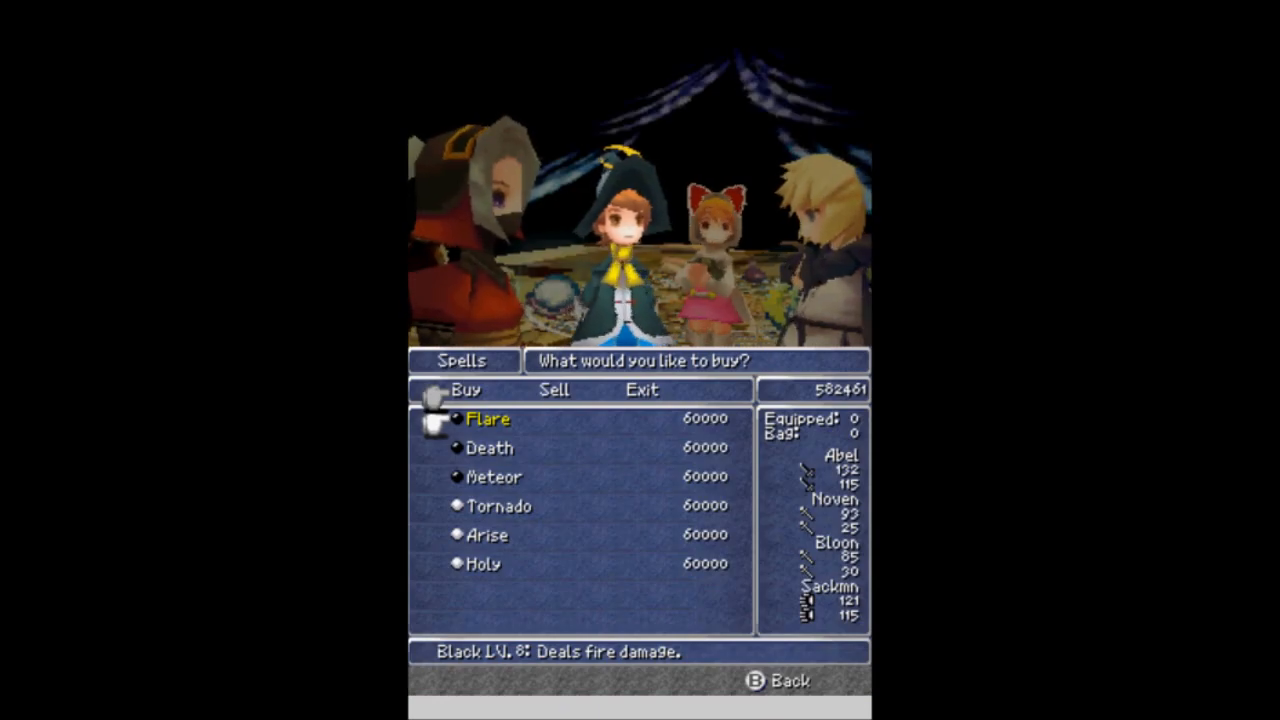
Purchase Tornado and other spells, dropping gil from 582461 to 222461.
click(488, 420)
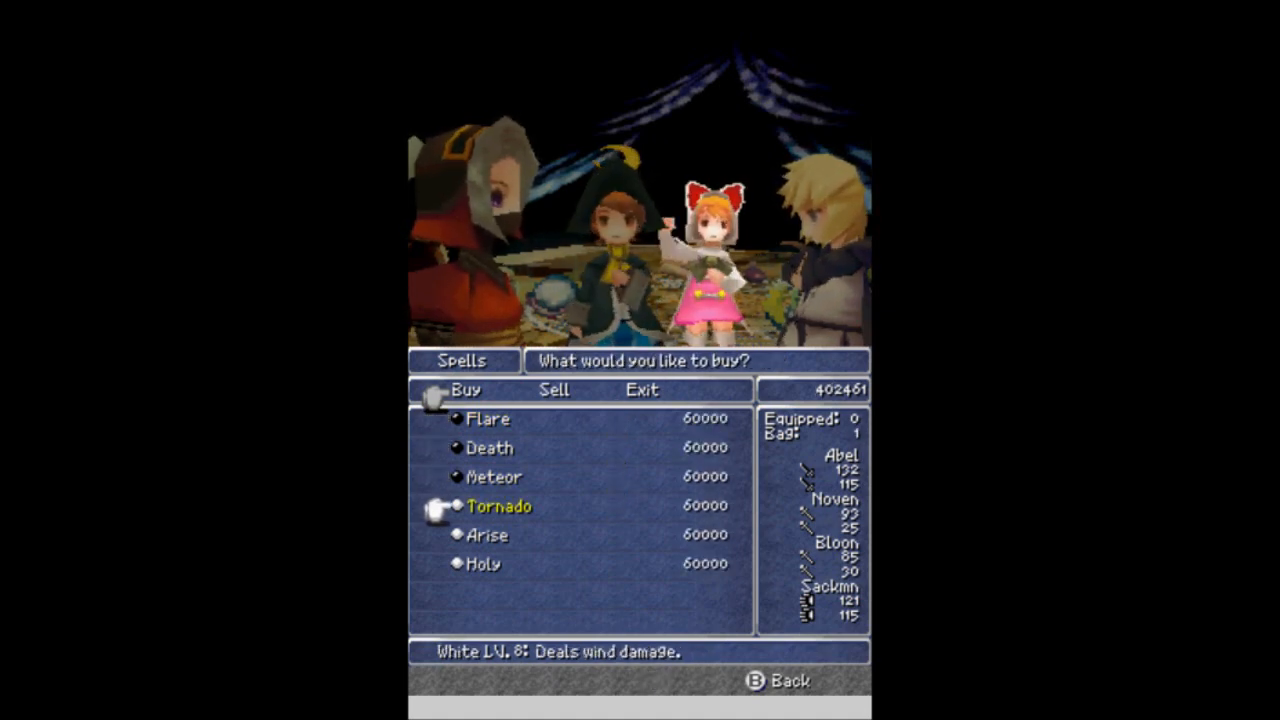
click(484, 564)
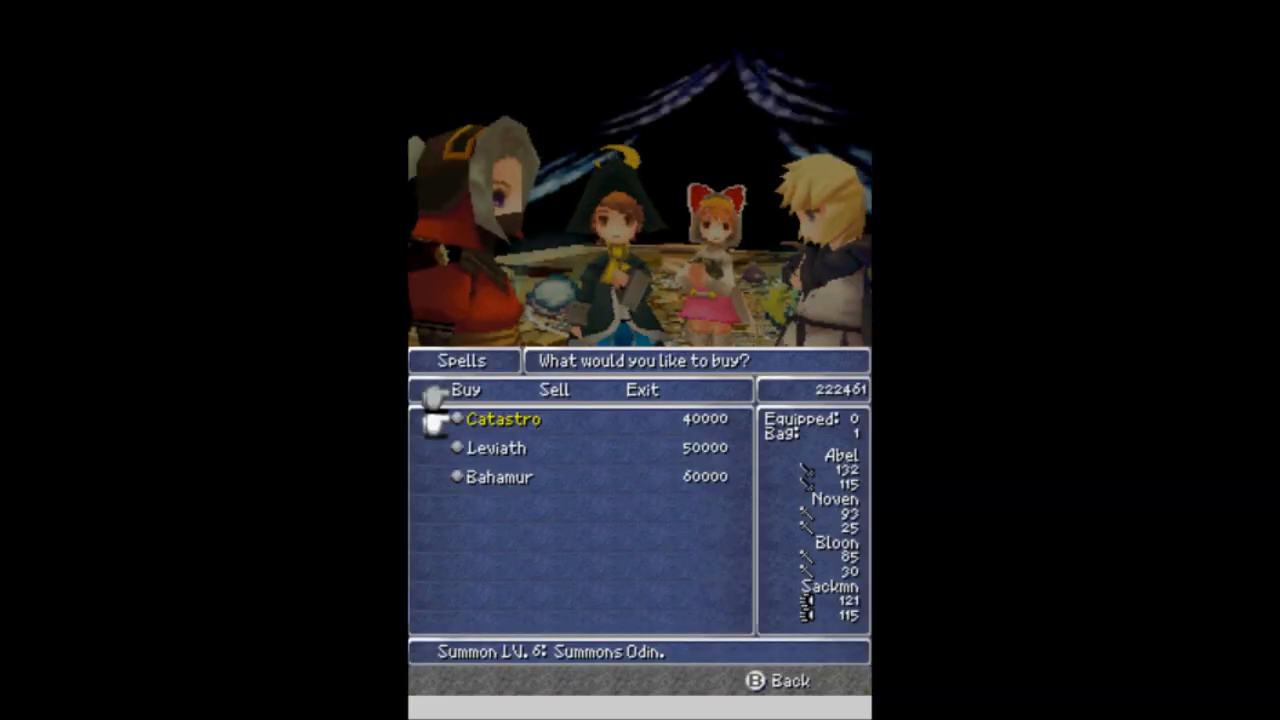
key(down)
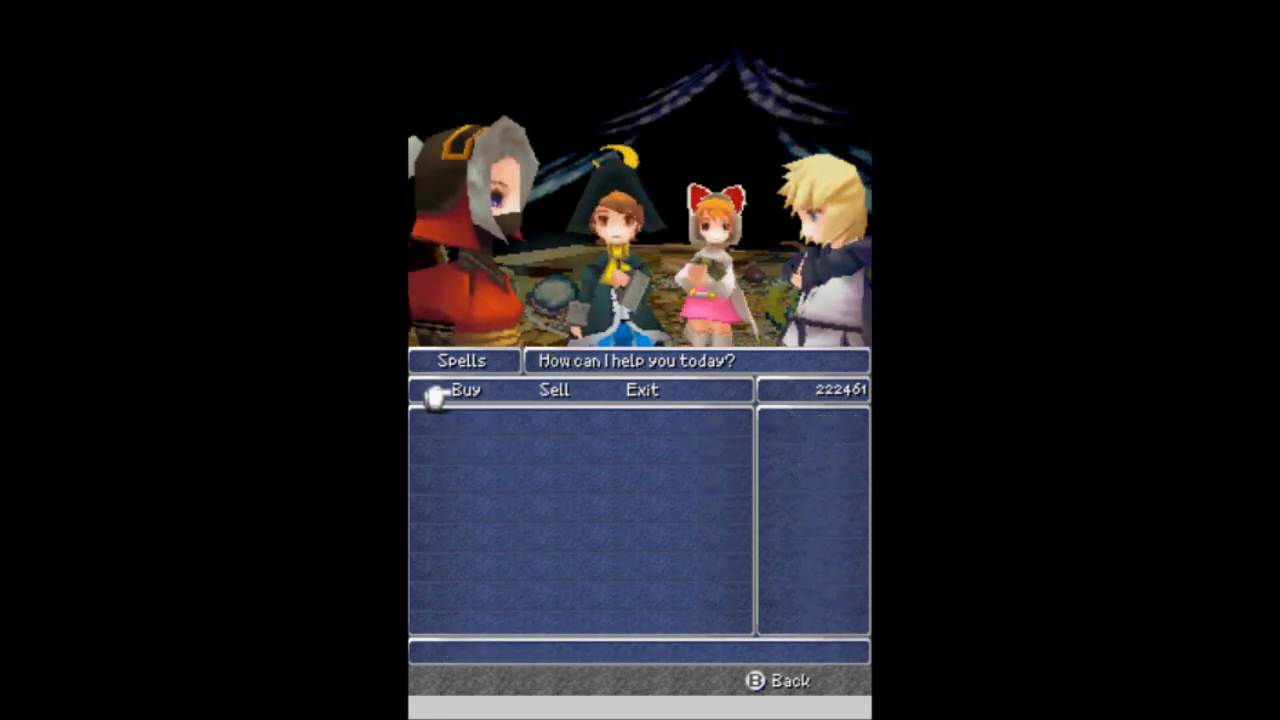
Browse the shop stock and check the Shuriken and Crystal Mail stats.
click(464, 390)
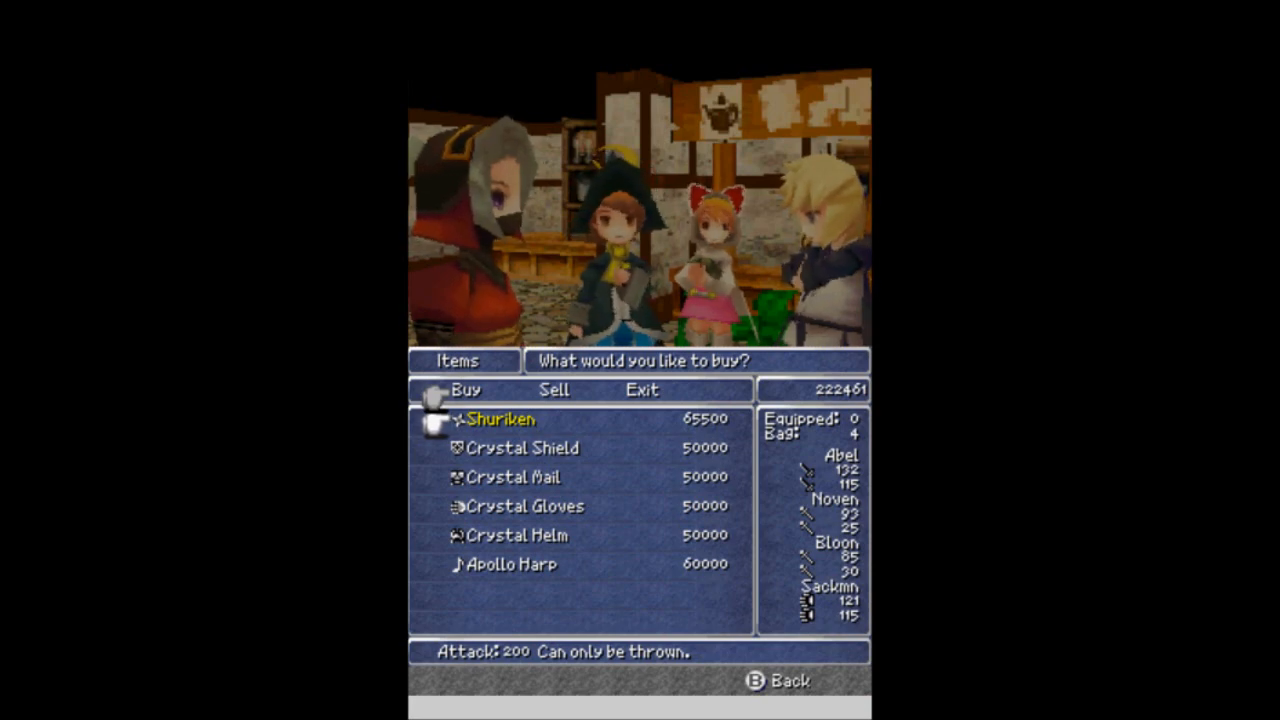
key(Down)
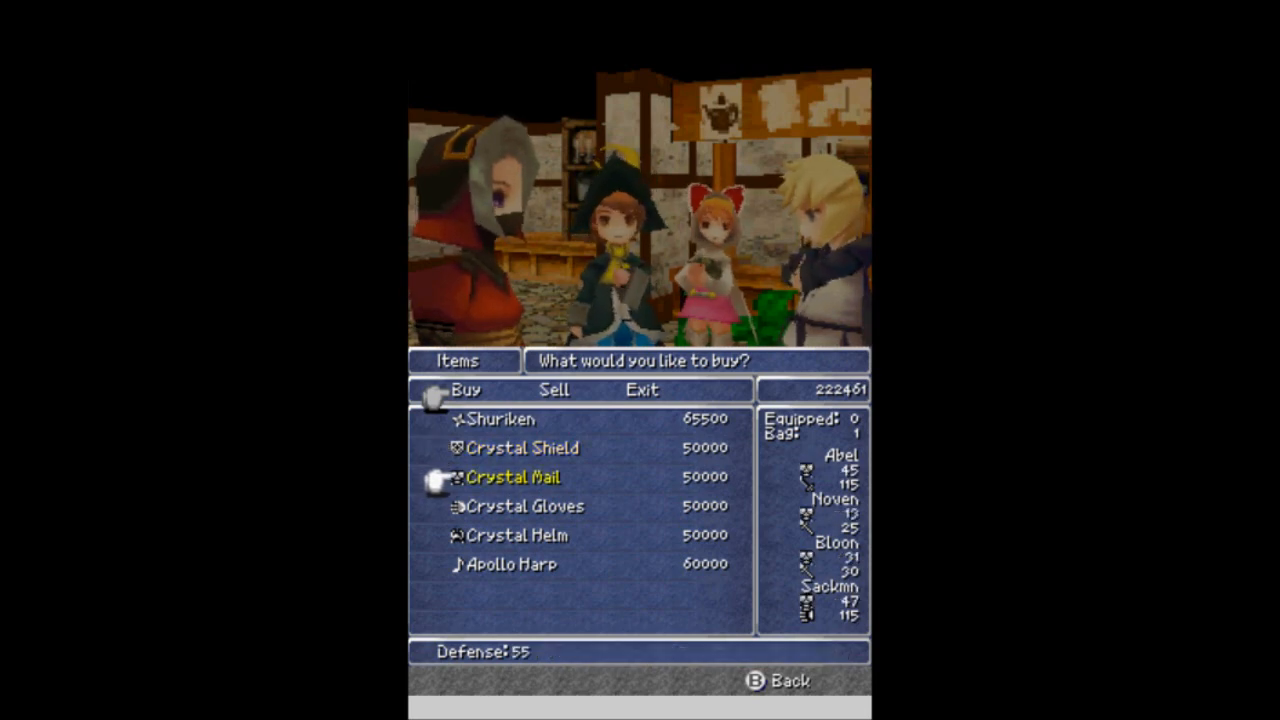
click(512, 476)
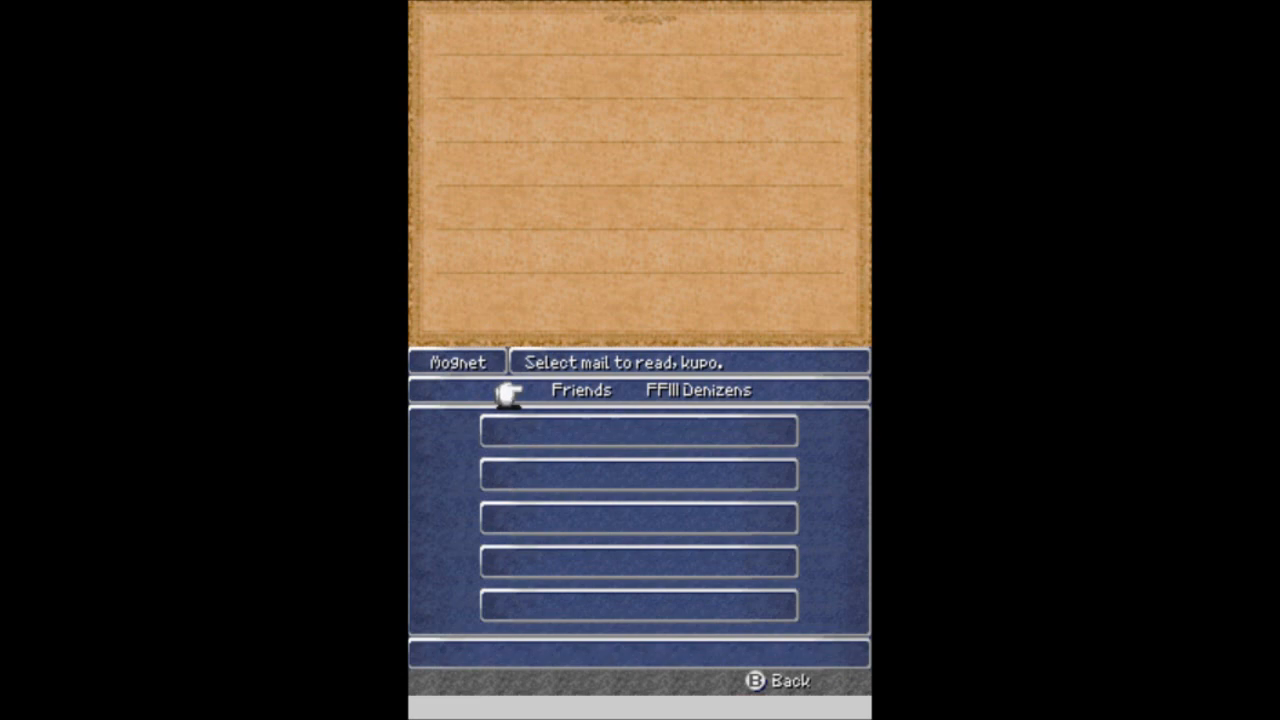
Check the empty Friends mail list in Mognet and return to its main menu.
click(540, 564)
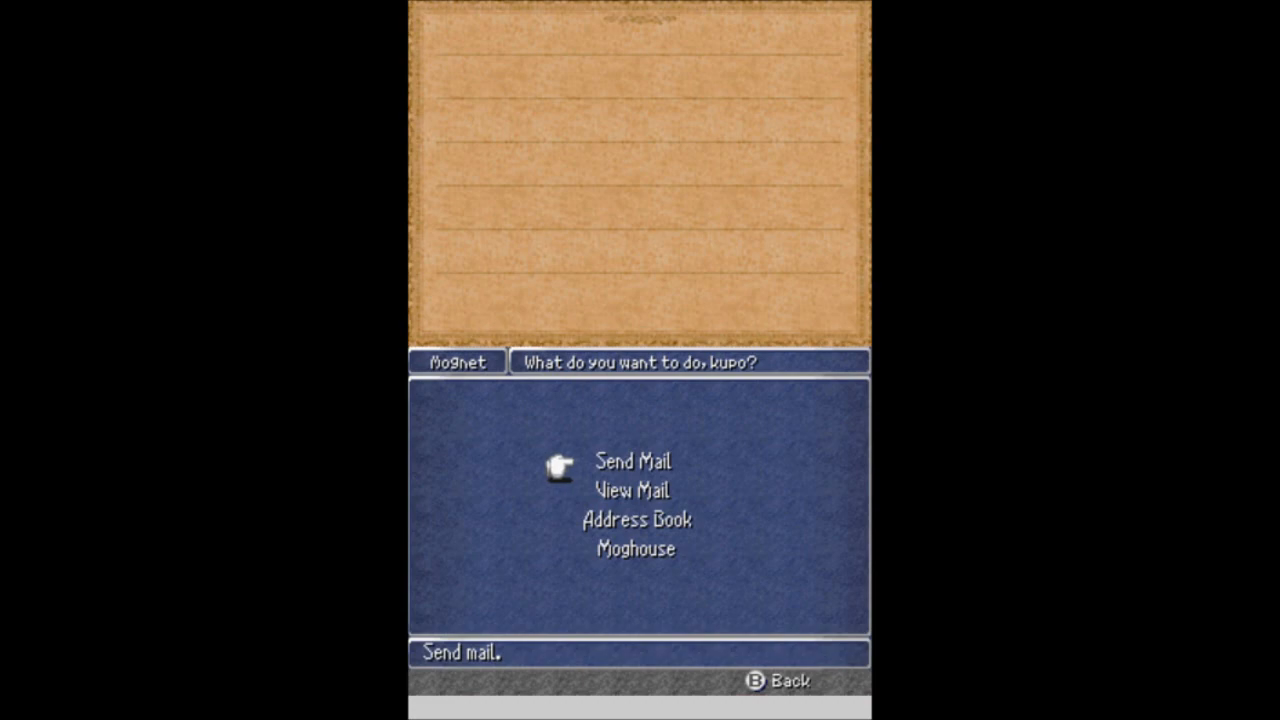
click(632, 460)
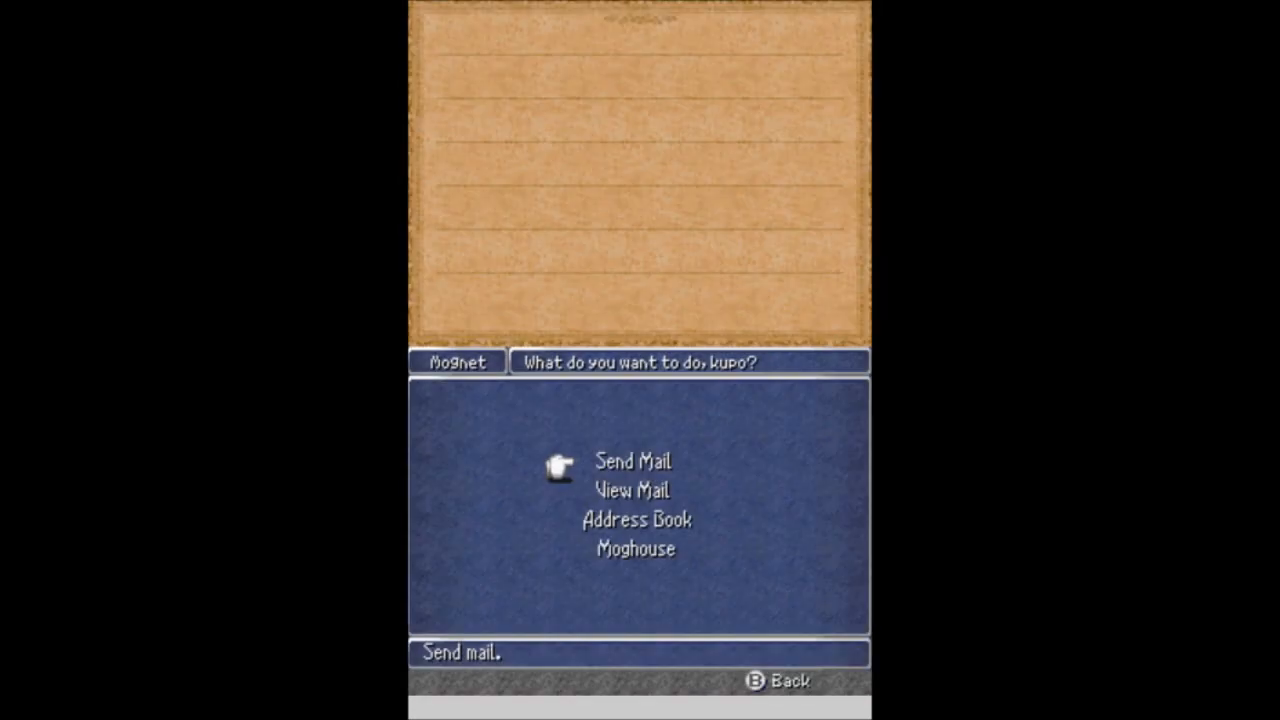
click(632, 490)
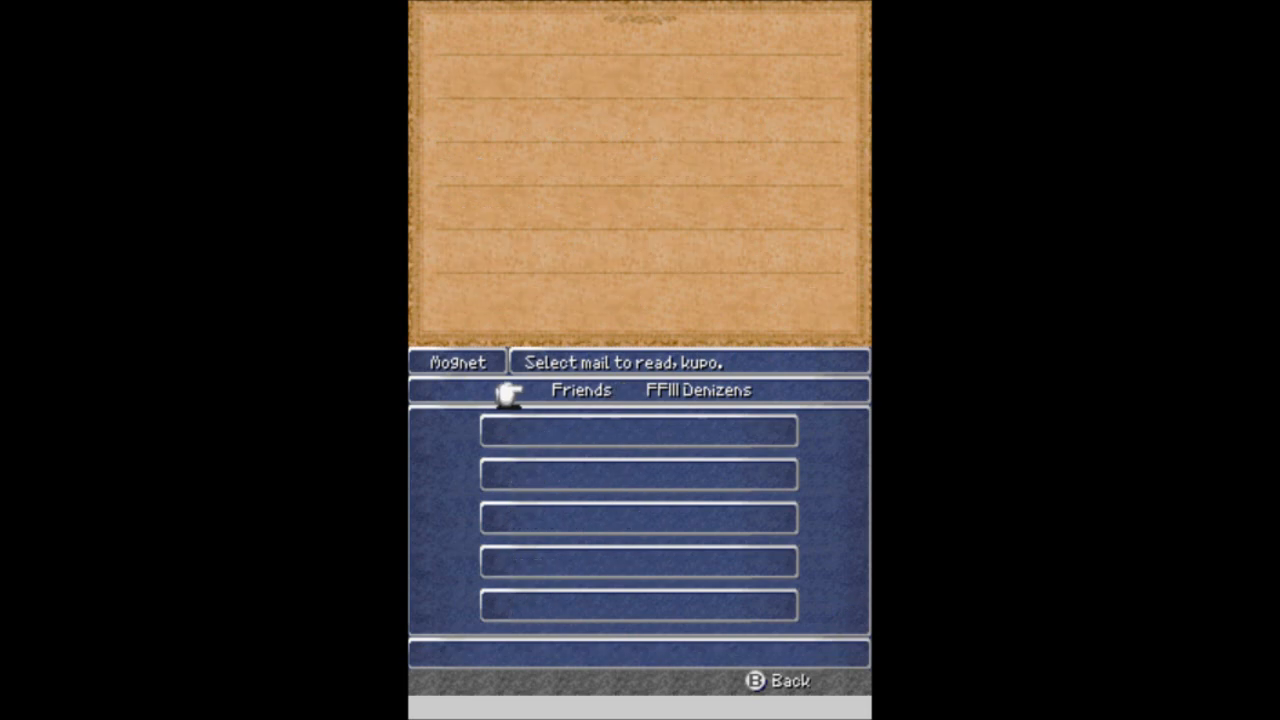
click(788, 680)
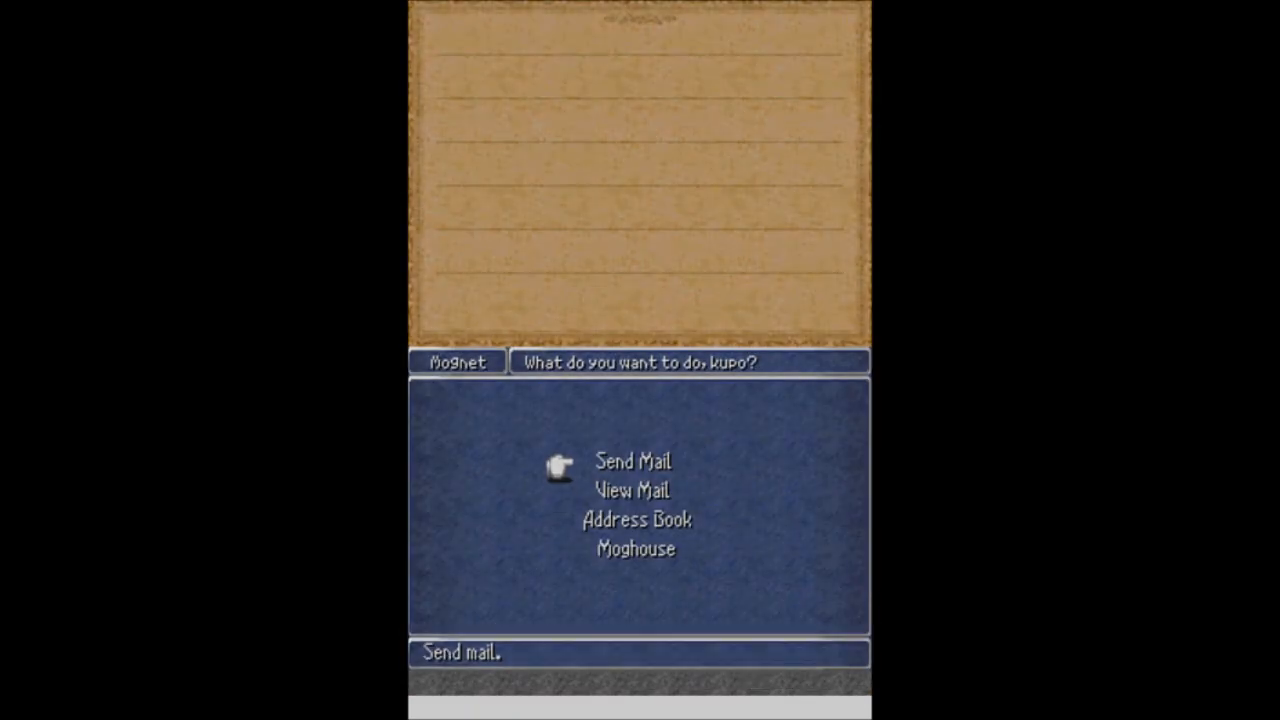
Go to View Mail and bring up the received mail list.
click(632, 460)
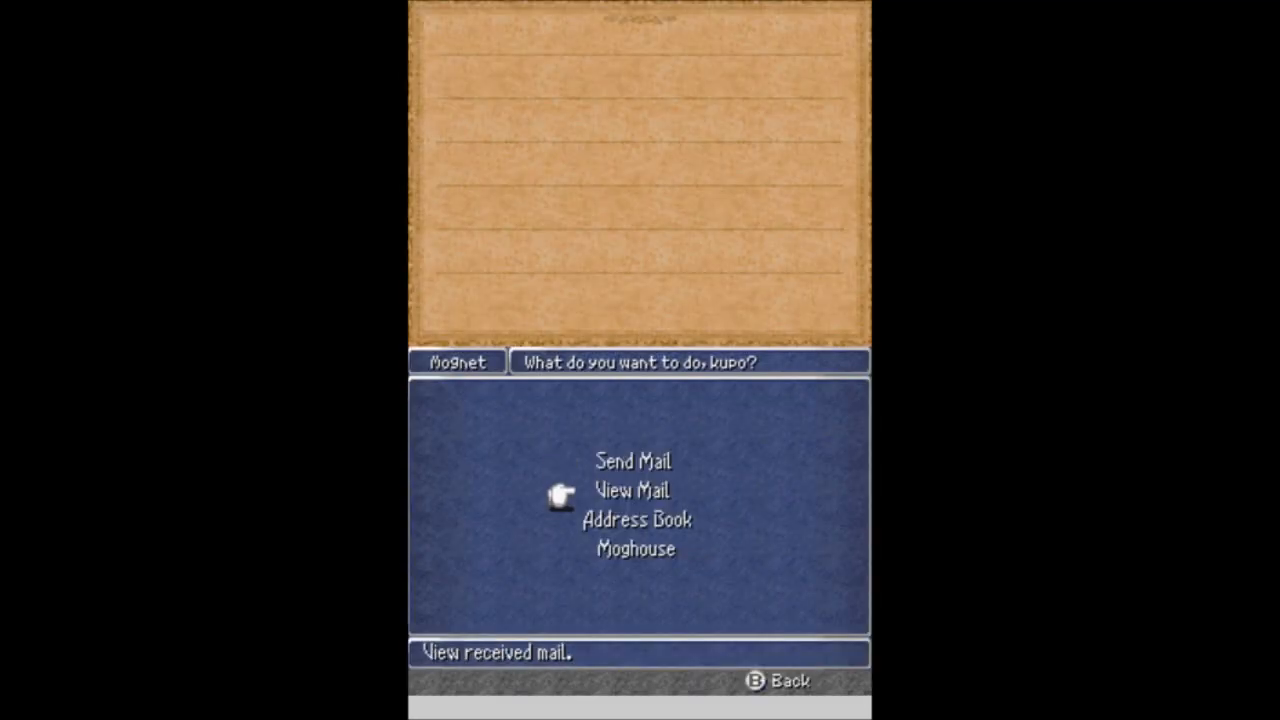
click(632, 490)
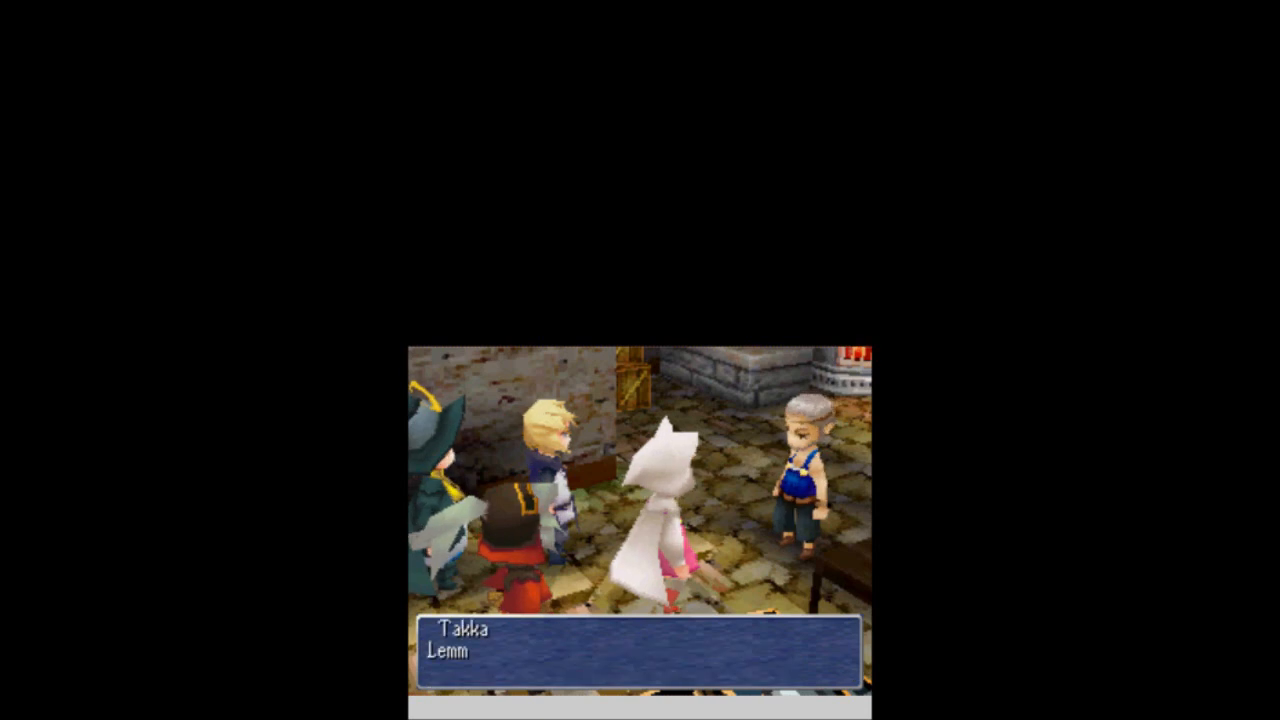
Advance the conversation with the old smith Takka in his workshop.
key(enter)
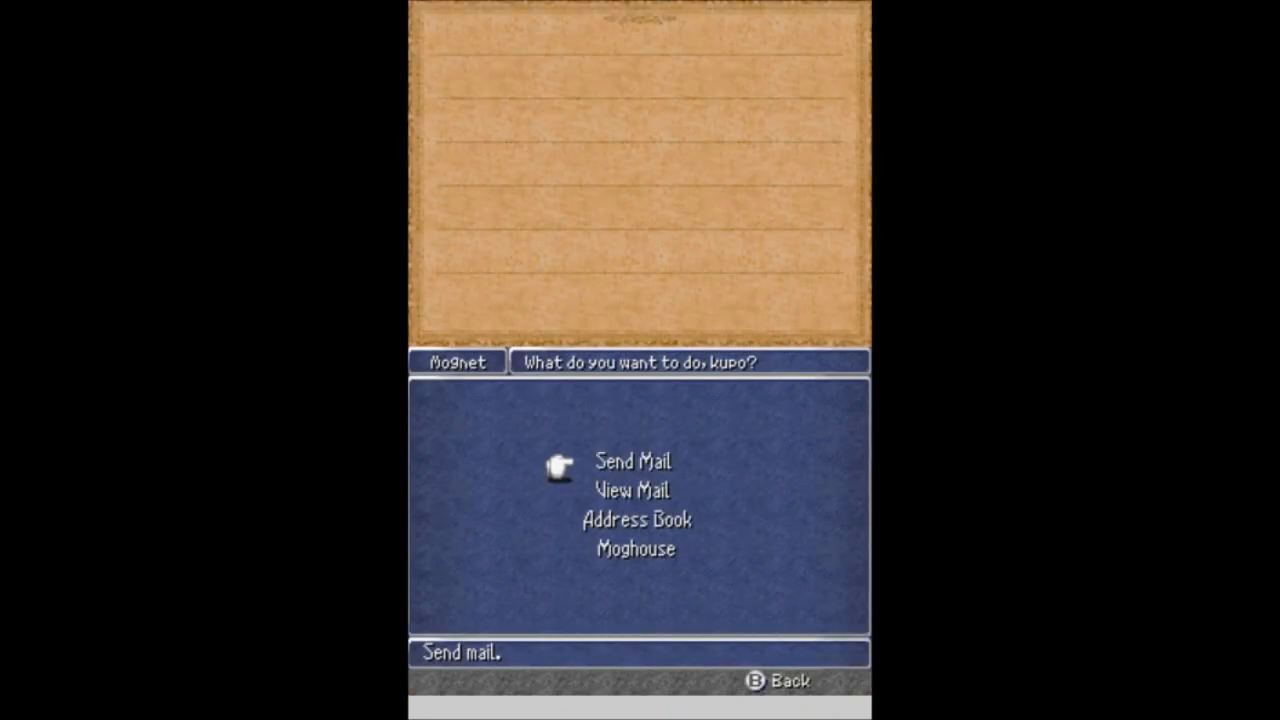
Read the new Kazus letter under FFIII Denizens, then check the empty Friends tab.
click(632, 460)
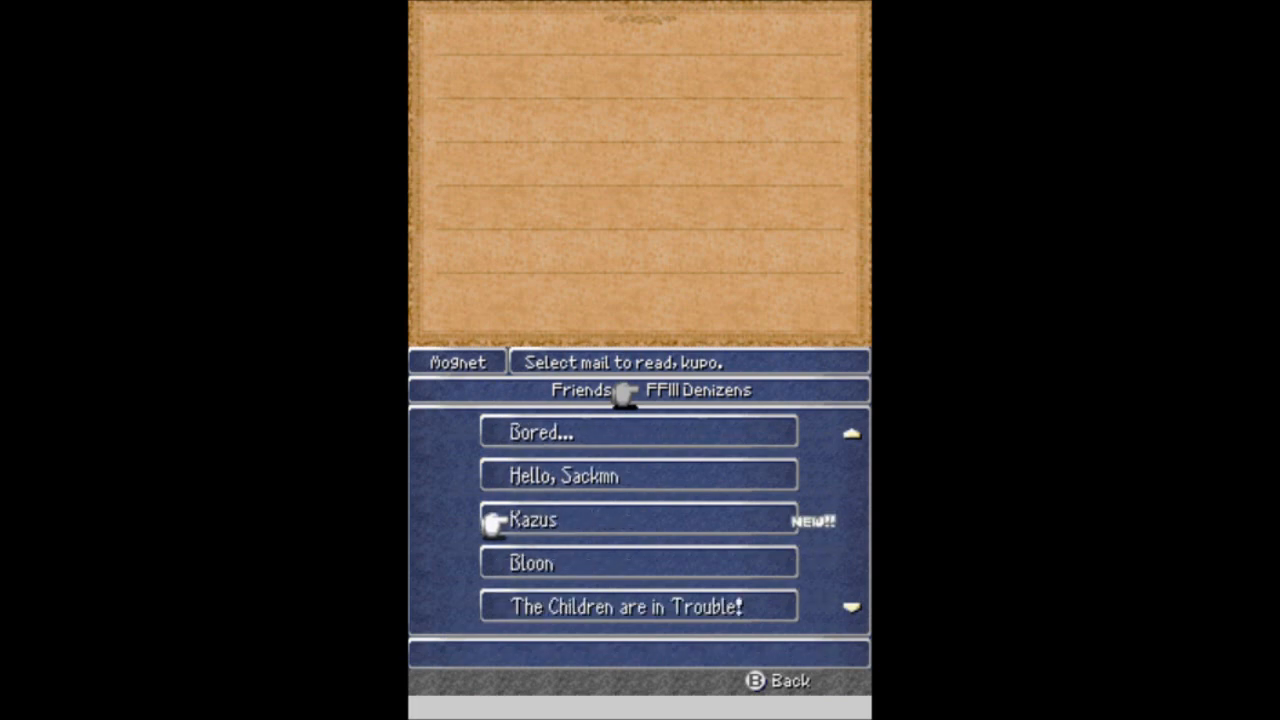
click(534, 520)
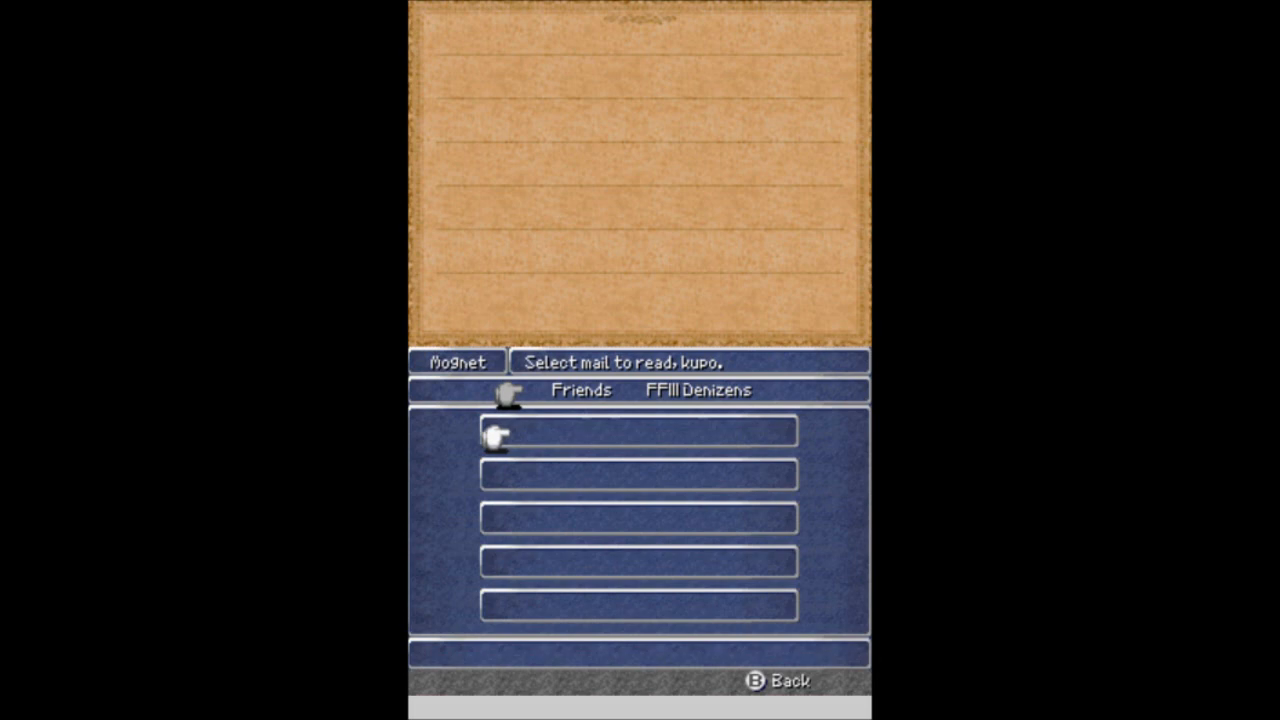
click(580, 390)
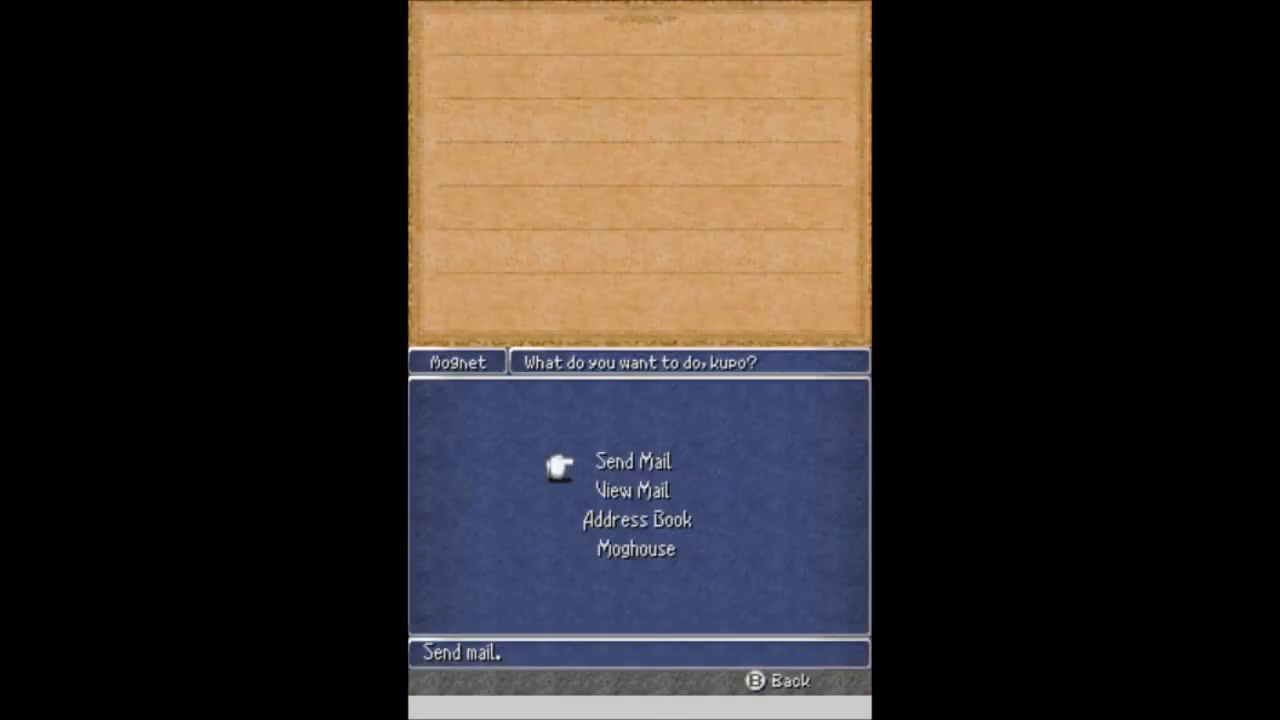
Exit the Moognet mail service and return to the game.
click(632, 460)
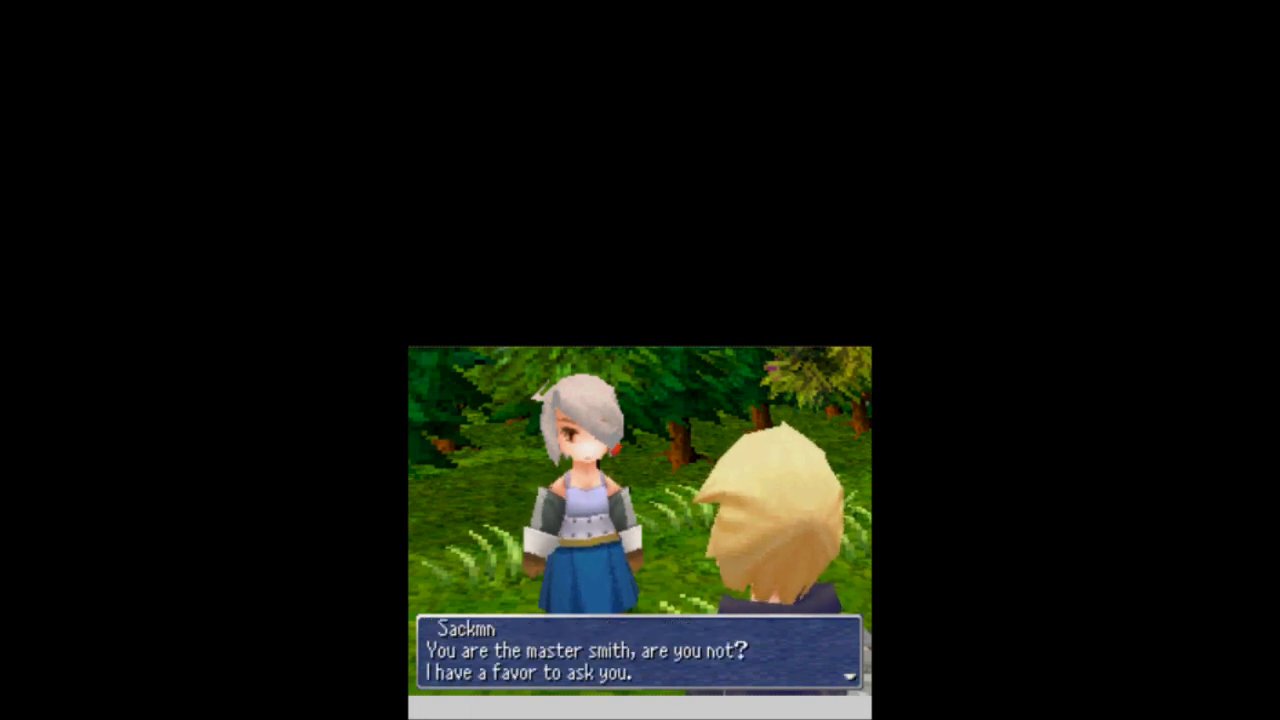
Ask the master smith for a favour and hear her reluctantly agree to help.
key(enter)
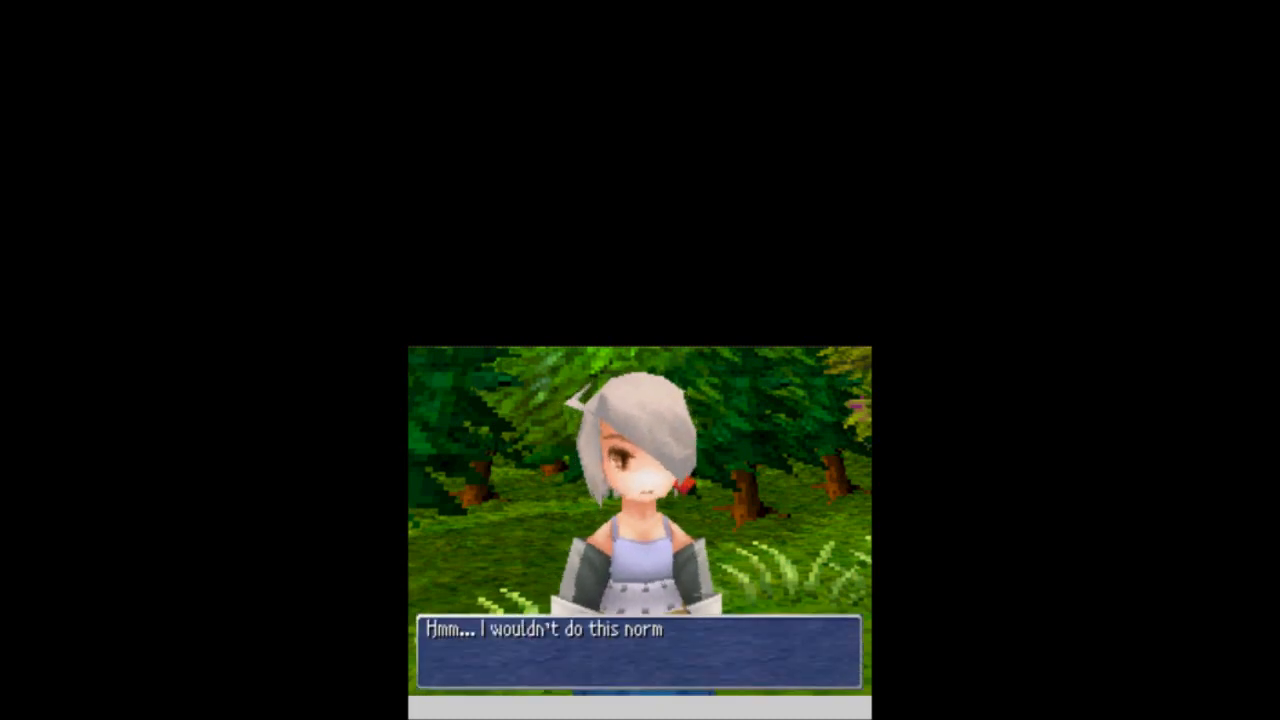
click(640, 650)
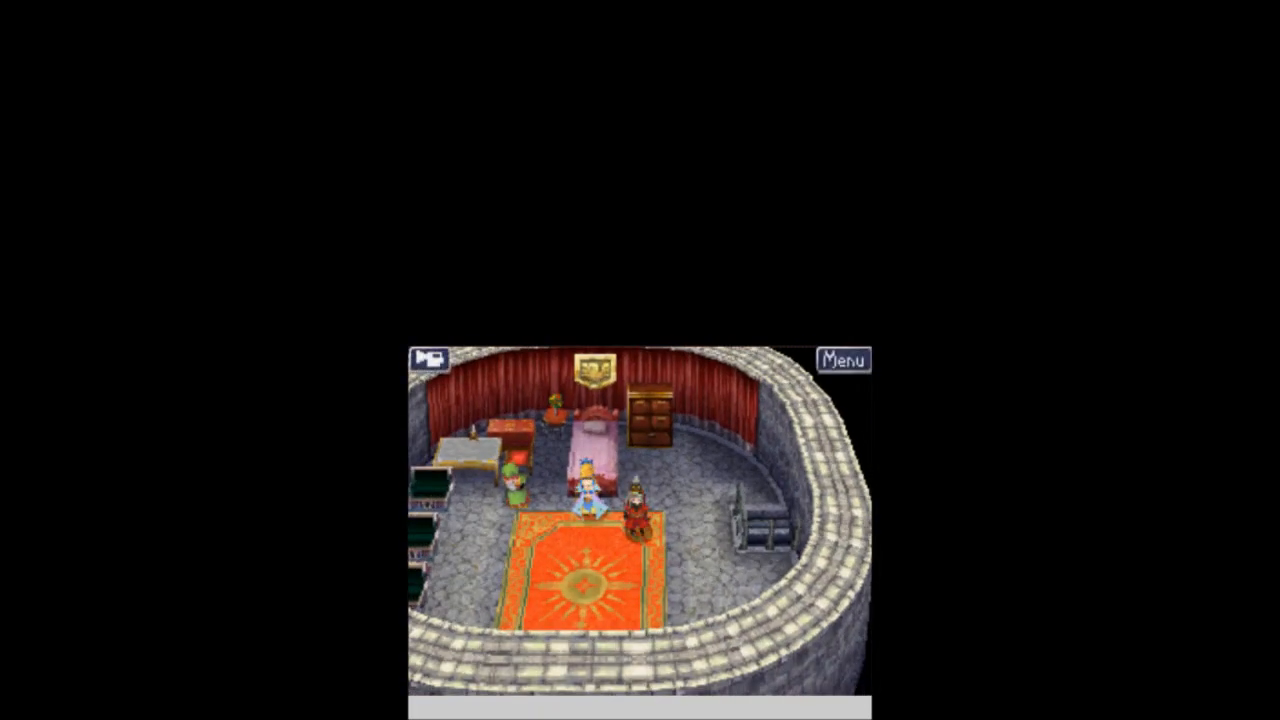
Bring up the field menu showing the four level-53 party members and 248711 gil.
click(844, 360)
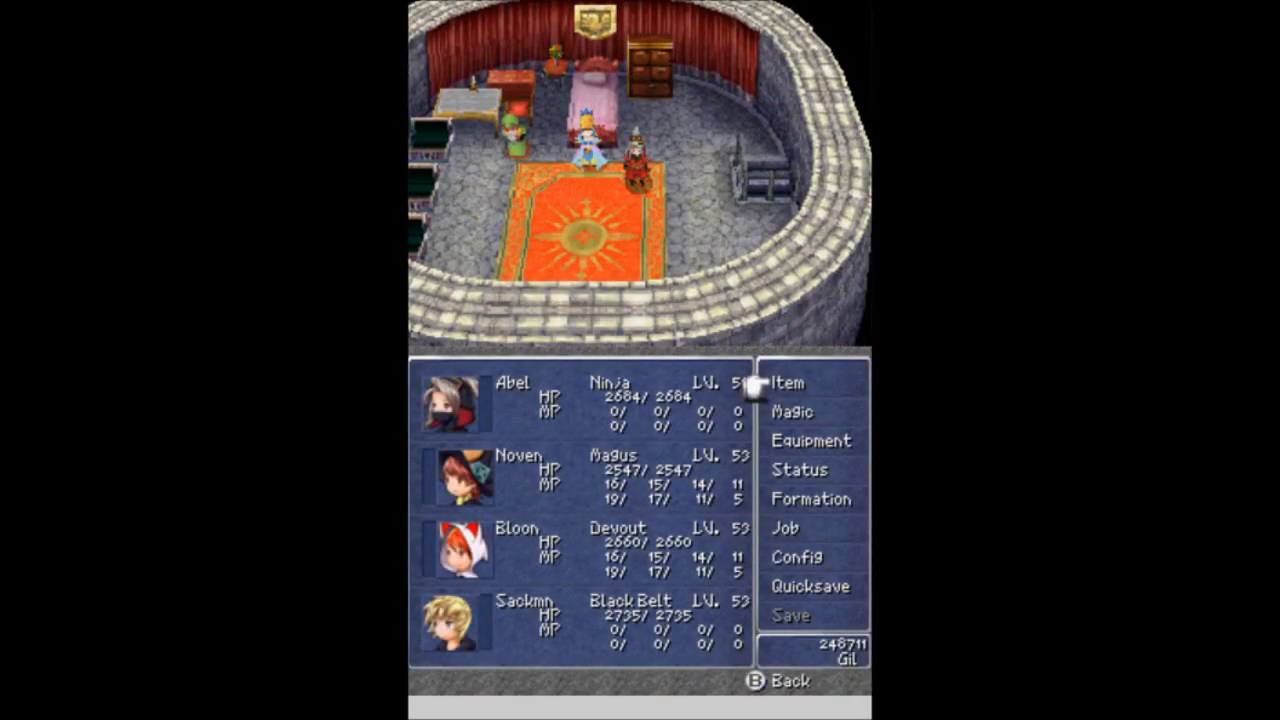